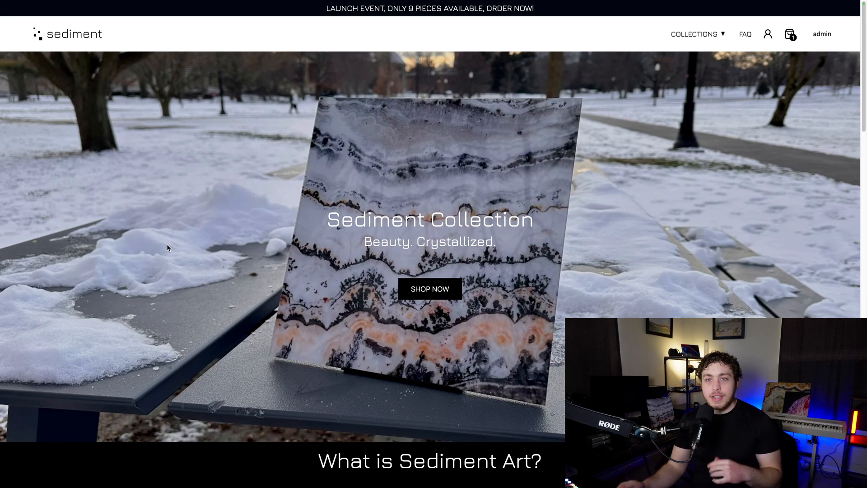
mouse_move(69, 56)
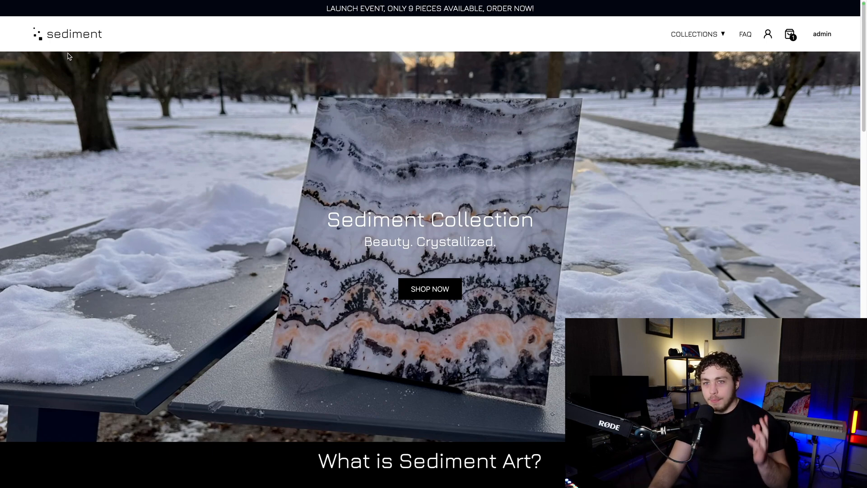
mouse_move(245, 175)
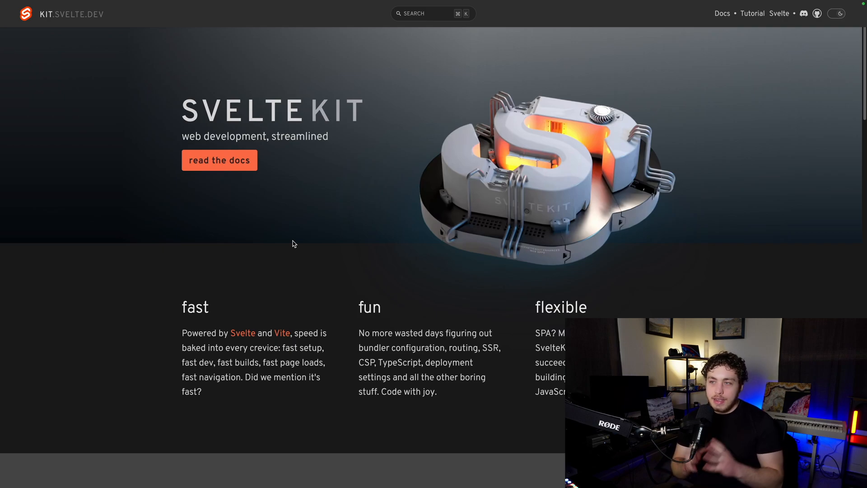
mouse_move(298, 249)
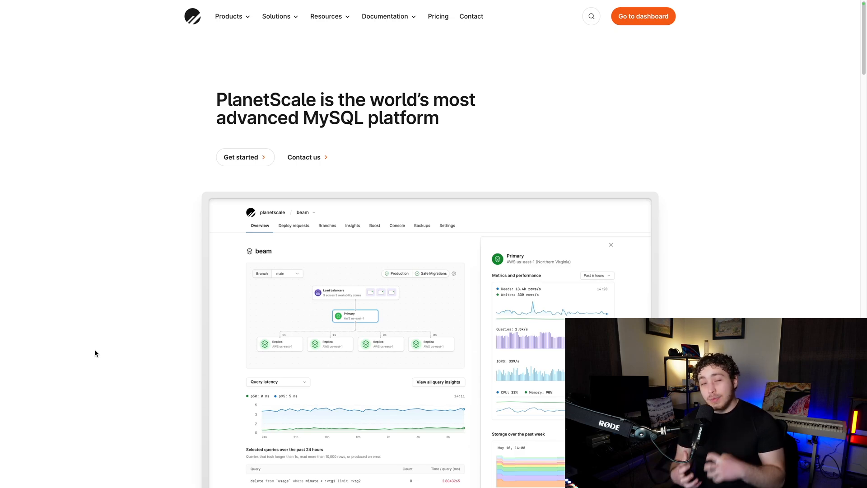
- Scroll down the PlanetScale homepage to reveal the dashboard preview
scroll("down", 3)
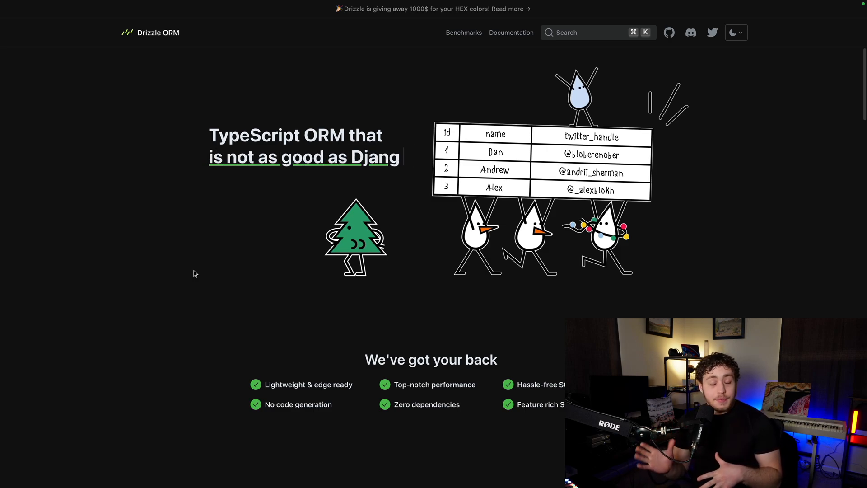
- Enter 'friends with SQL' text while viewing the Drizzle ORM homepage
type("o")
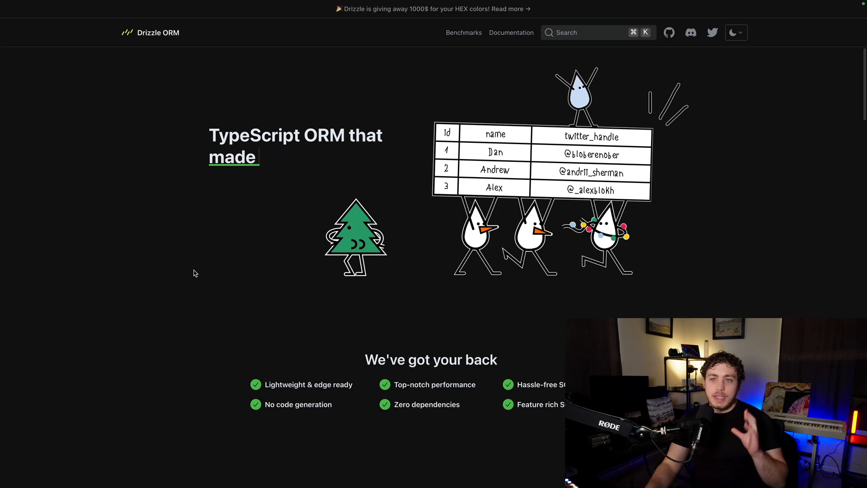
type("friends with SQL")
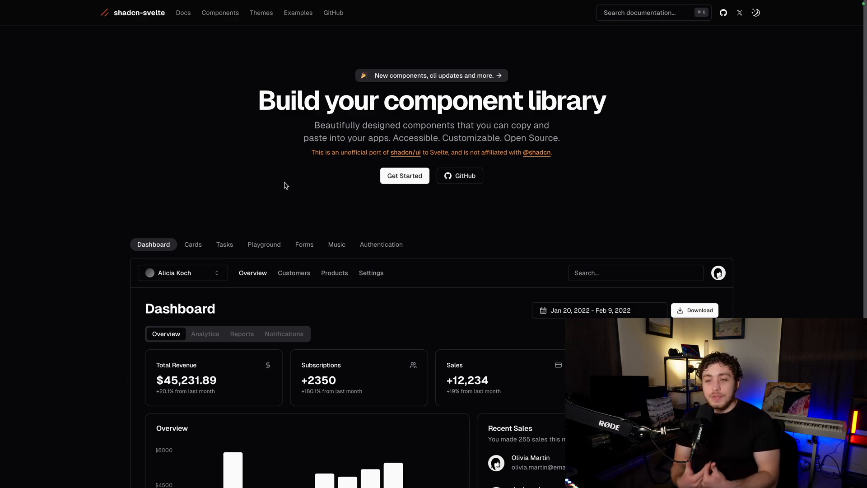
- Scroll down the shadcn-svelte homepage to the example dashboard
scroll("down", 3)
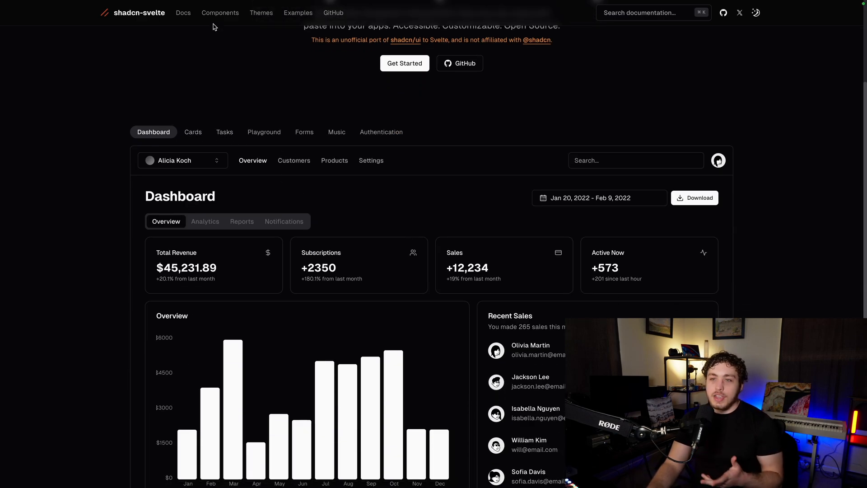
- Browse the Components docs through Badge to Card and focus the Create project Name field
left_click(219, 13)
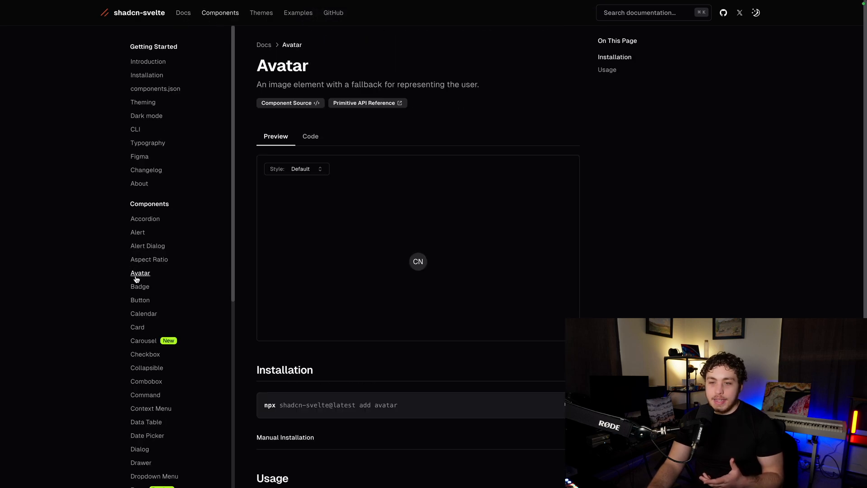
left_click(140, 286)
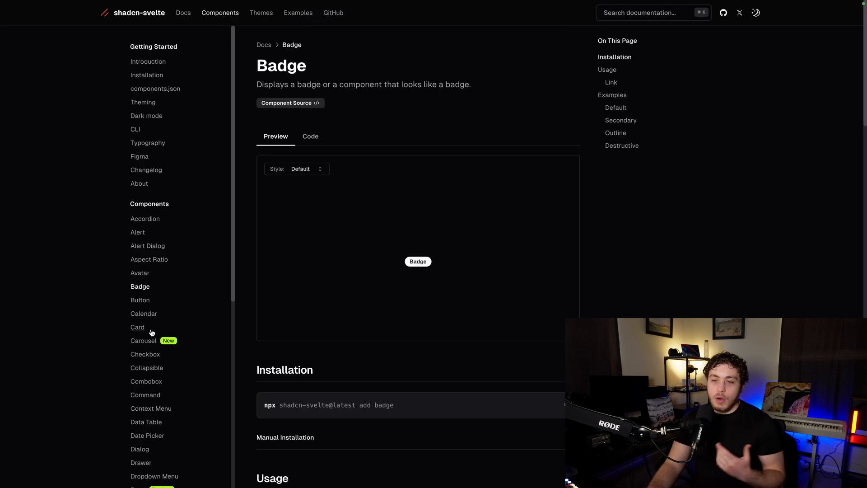
left_click(138, 327)
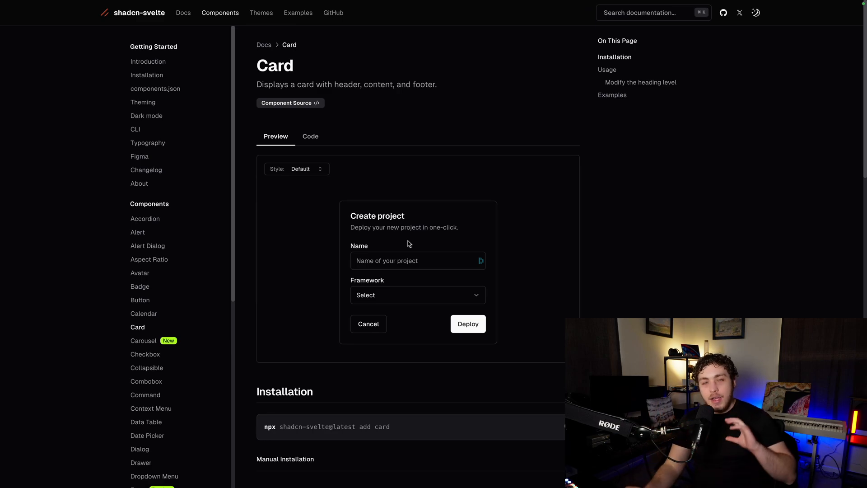
mouse_move(473, 147)
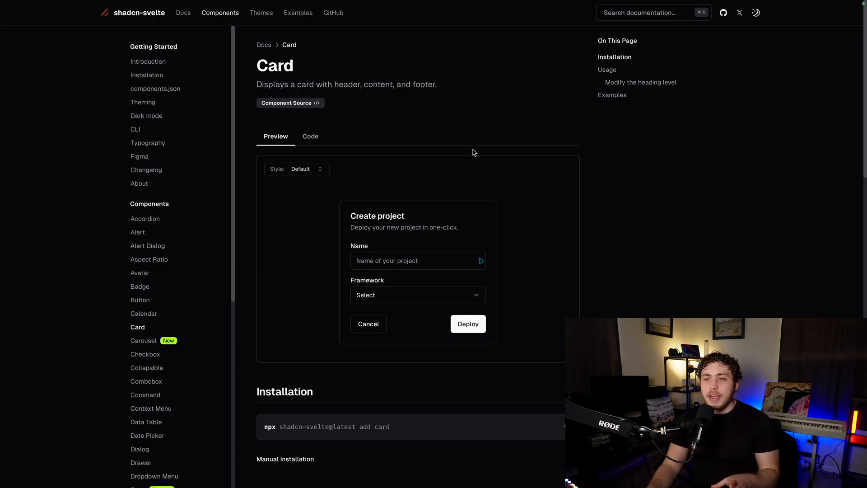
mouse_move(415, 174)
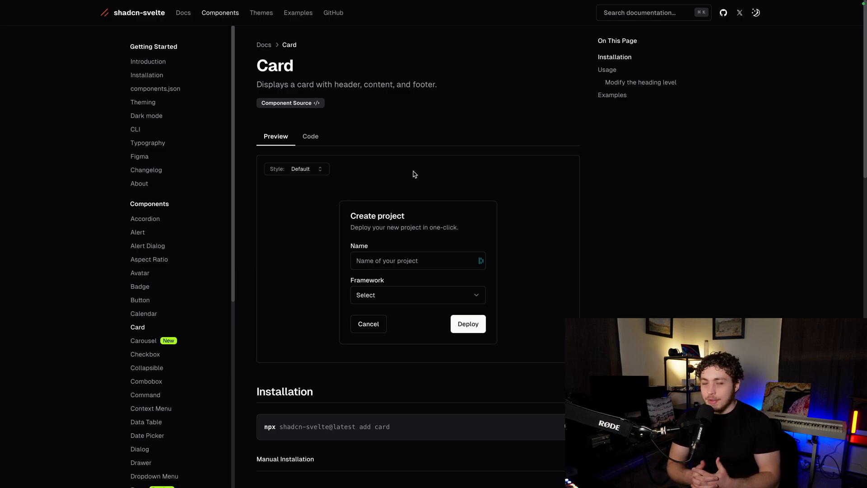
left_click(417, 260)
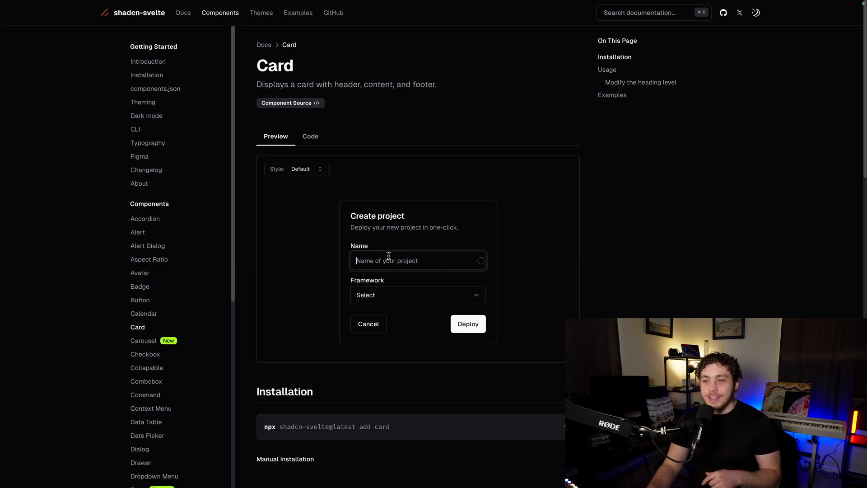